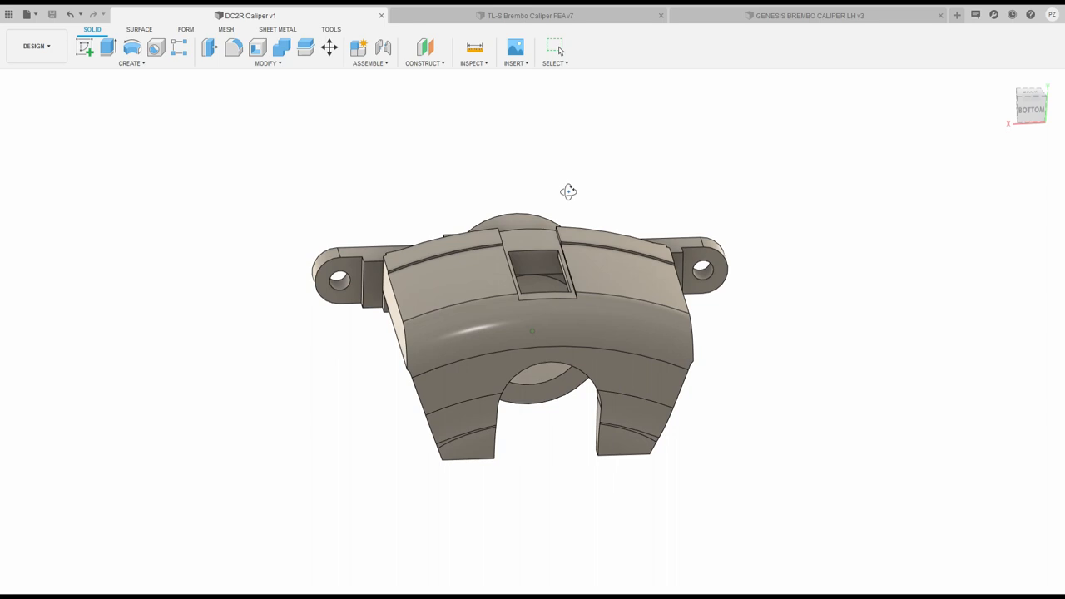
Orbit the DC2R caliper to inspect it from several angles
{"action": "left_click_drag", "start_coordinate": [568, 191], "coordinate": [563, 188]}
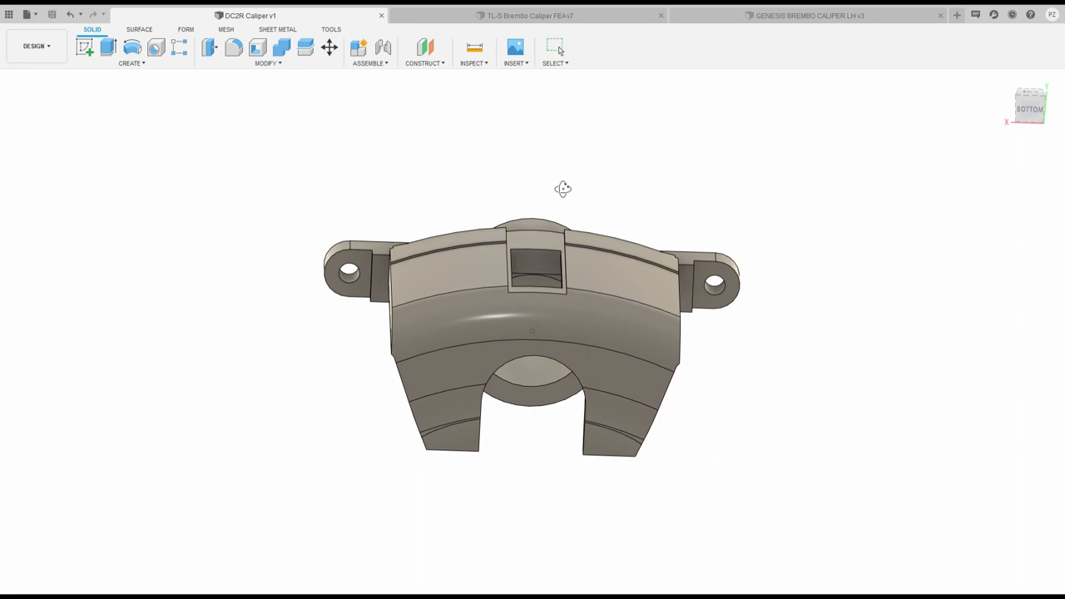
{"action": "left_click_drag", "start_coordinate": [532, 333], "coordinate": [532, 325]}
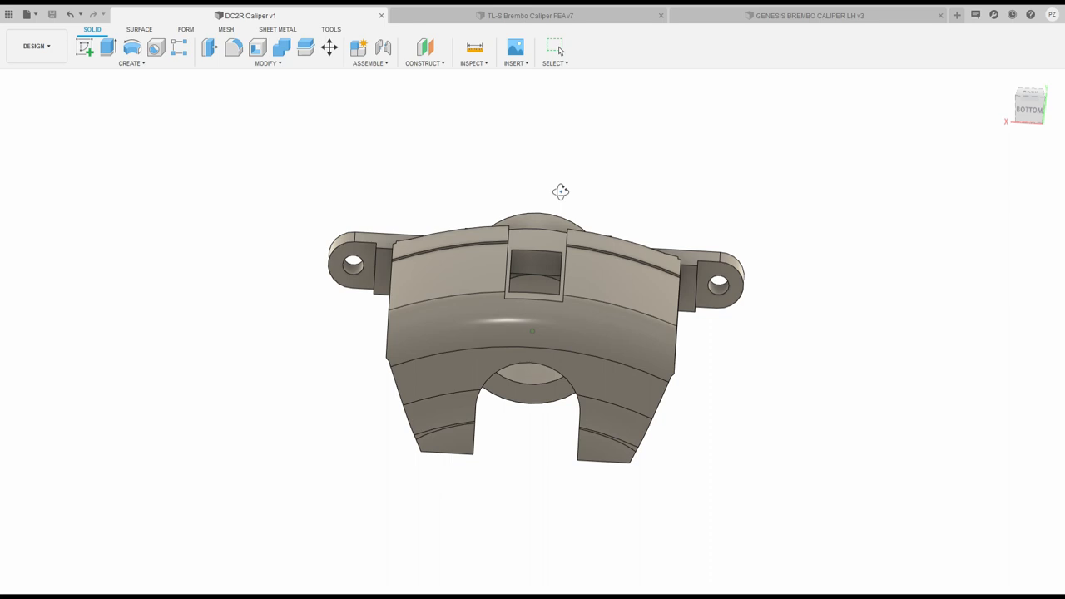
{"action": "left_click_drag", "start_coordinate": [560, 193], "coordinate": [482, 140]}
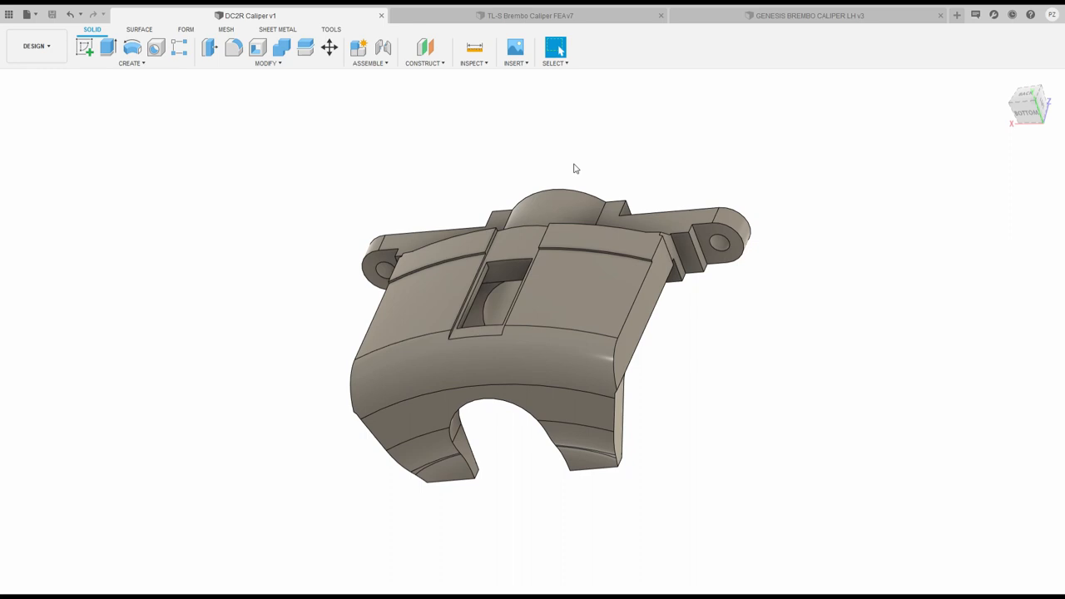
Switch to the TL-S Brembo Caliper FEAv7 document and orbit the grey four-piston caliper
{"action": "left_click", "coordinate": [529, 15]}
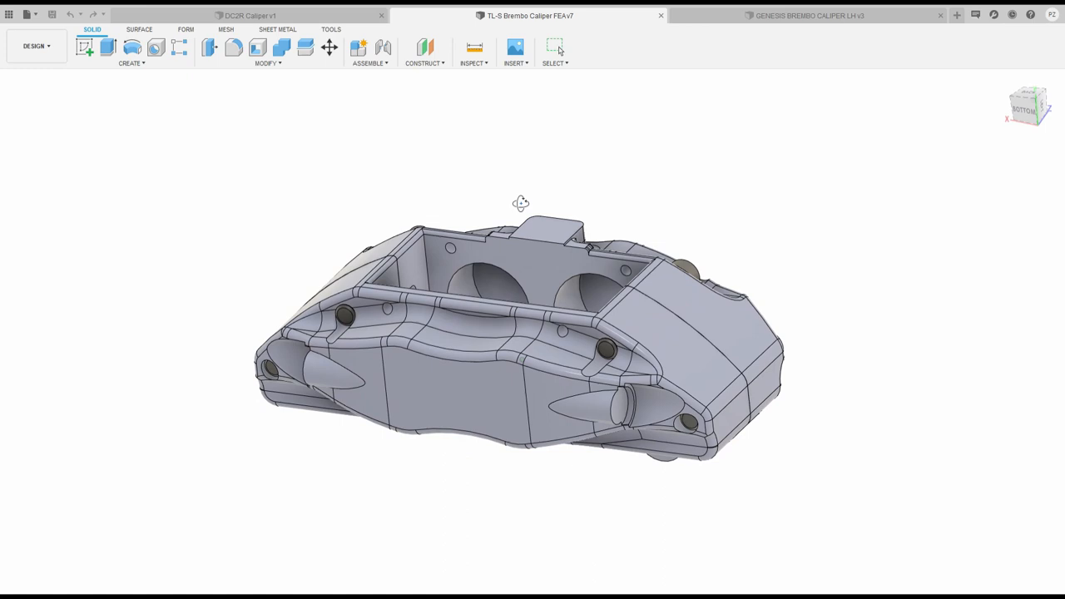
{"action": "left_click_drag", "start_coordinate": [521, 203], "coordinate": [375, 152]}
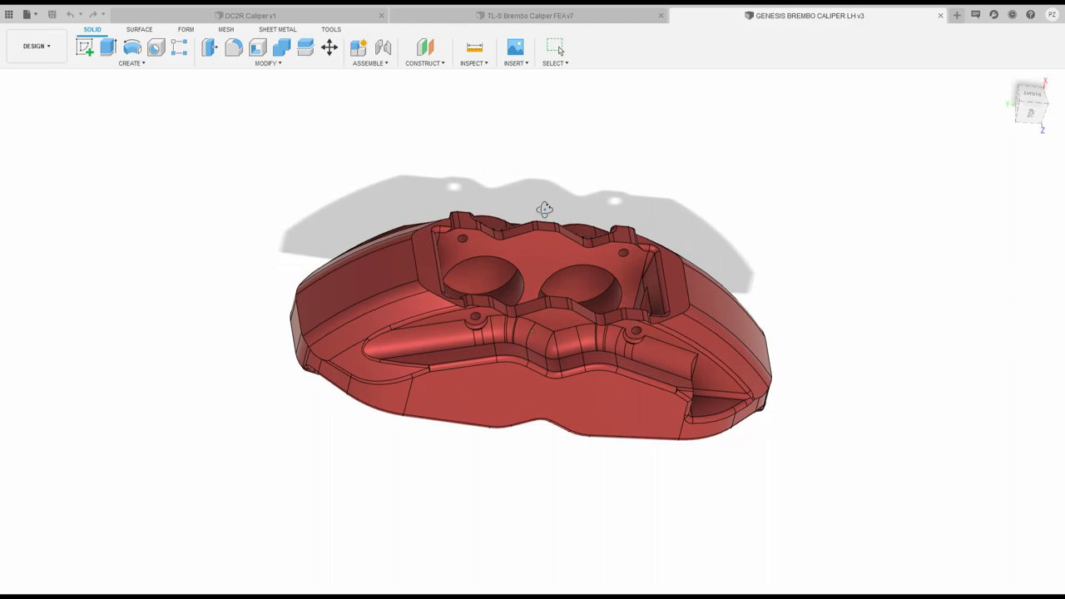
Return to DC2R Caliper v1, inspect its other side and select the two pad contact faces
{"action": "left_click", "coordinate": [250, 15]}
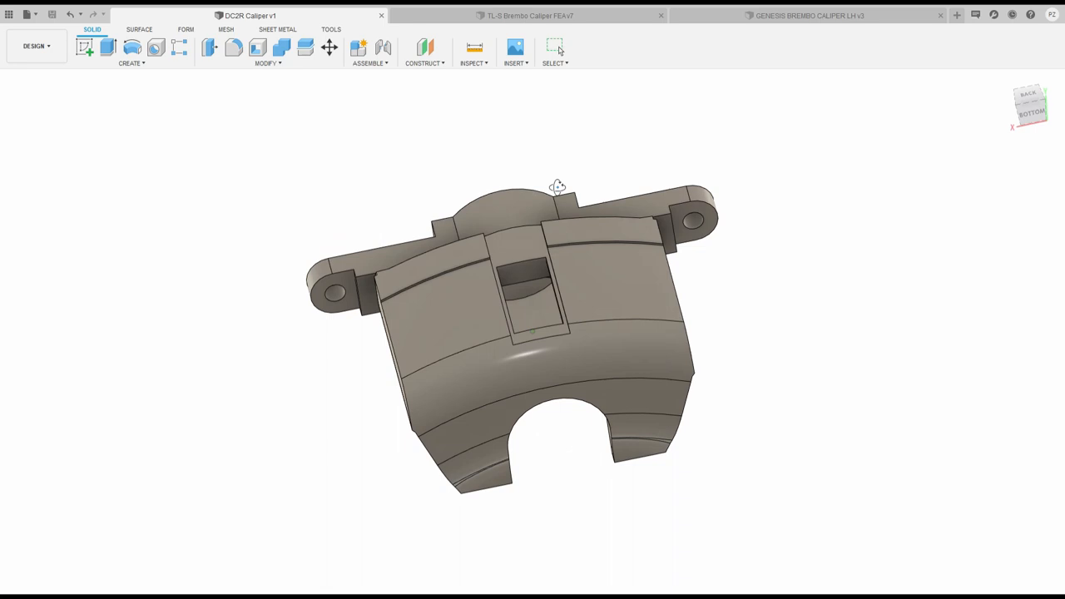
{"action": "left_click_drag", "start_coordinate": [556, 187], "coordinate": [454, 359]}
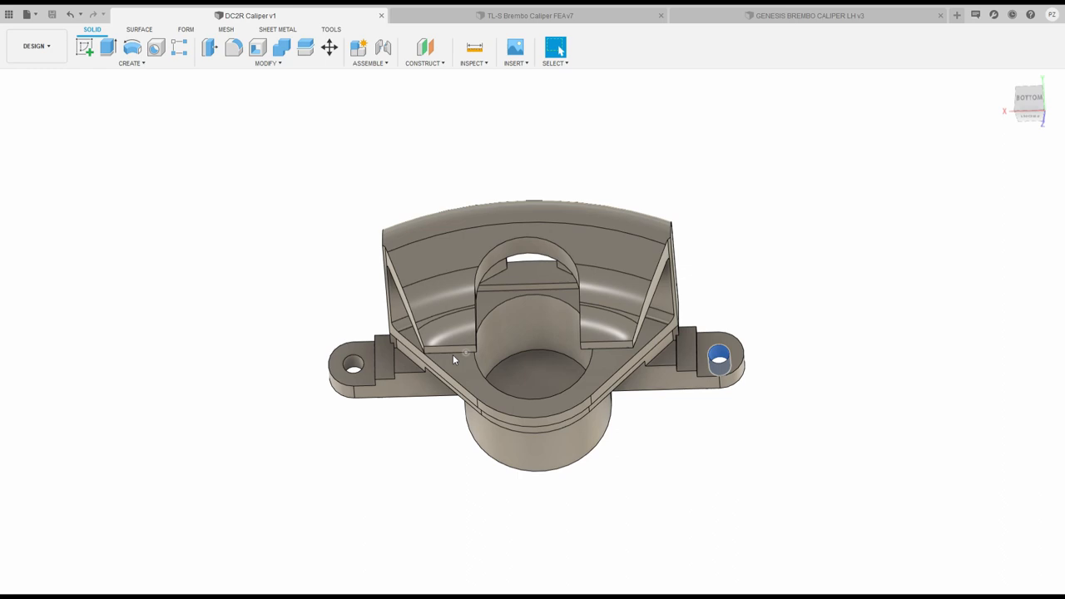
{"action": "left_click", "coordinate": [531, 383]}
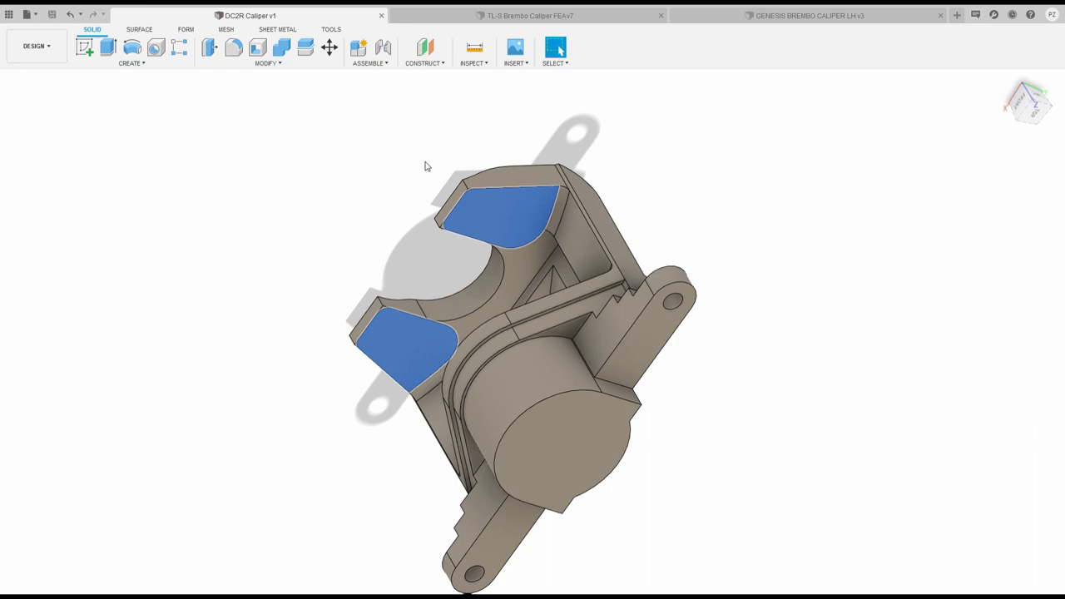
{"action": "left_click", "coordinate": [1029, 103]}
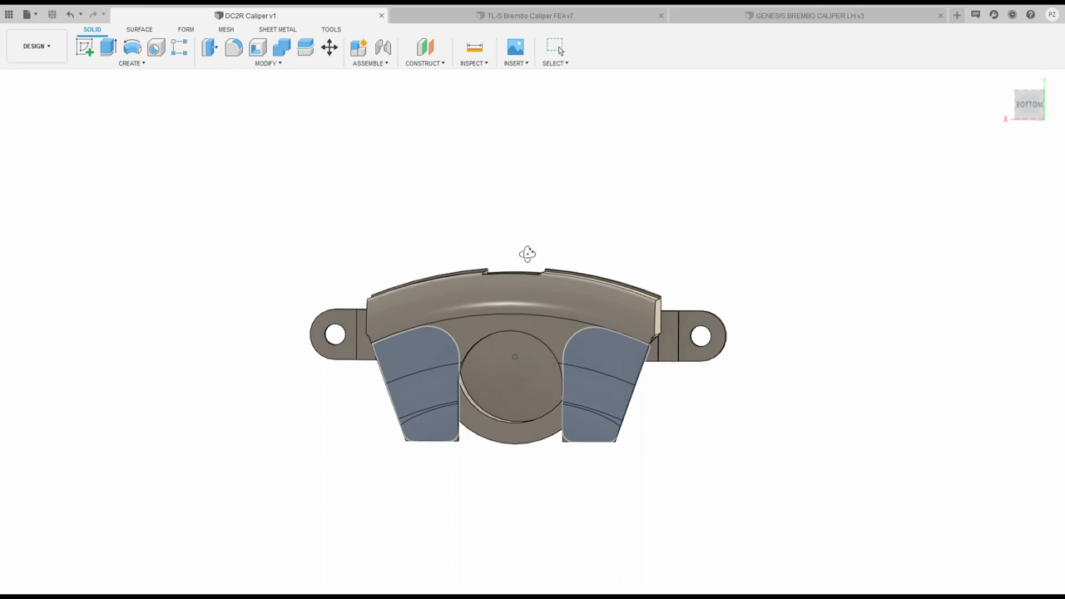
{"action": "left_click", "coordinate": [528, 15]}
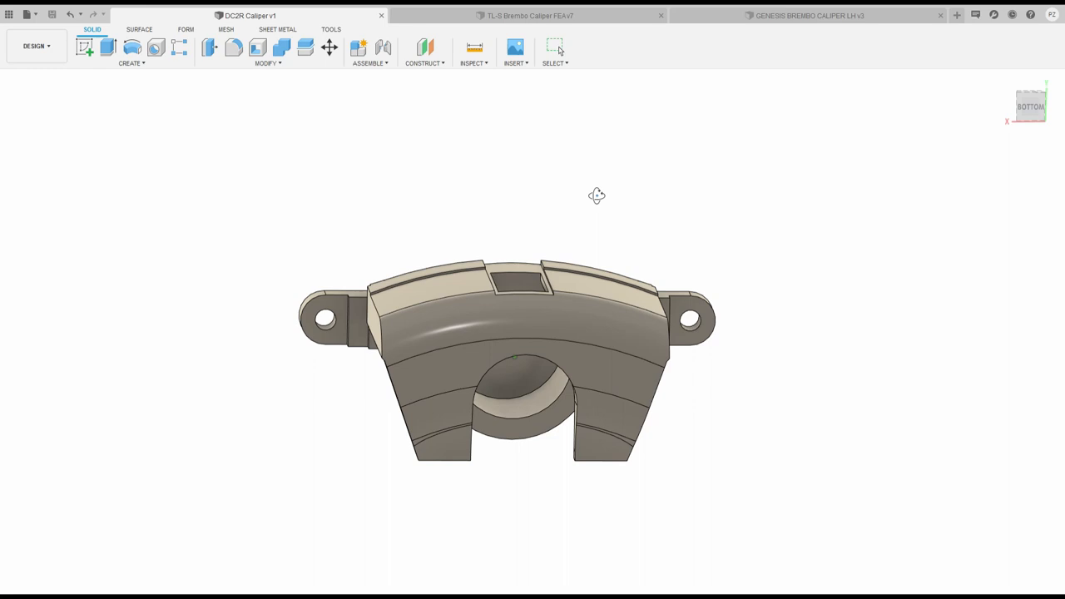
{"action": "left_click_drag", "start_coordinate": [597, 195], "coordinate": [593, 173]}
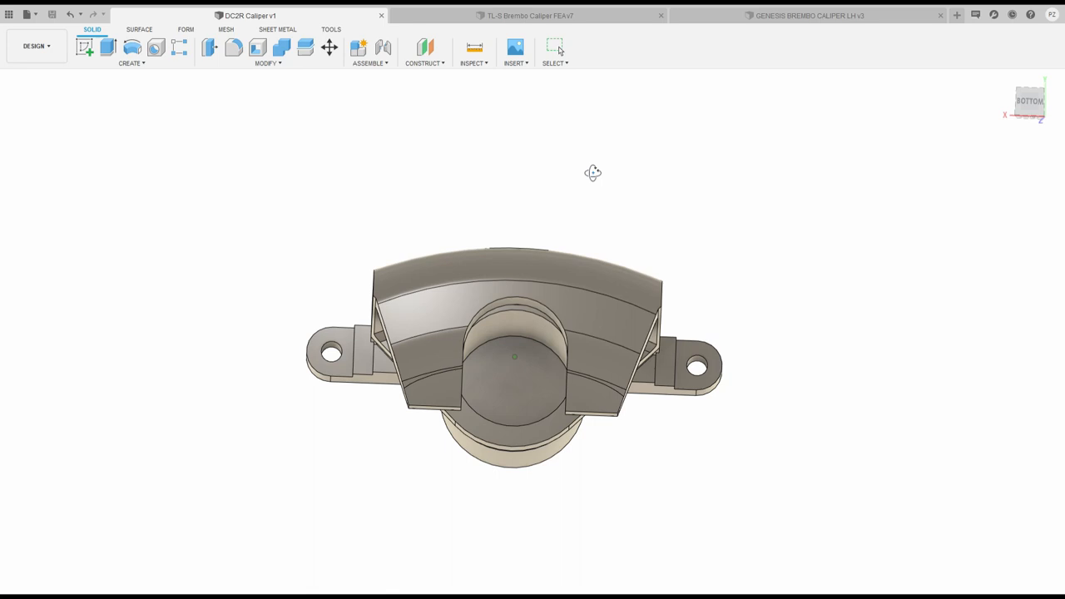
{"action": "left_click_drag", "start_coordinate": [592, 172], "coordinate": [586, 202]}
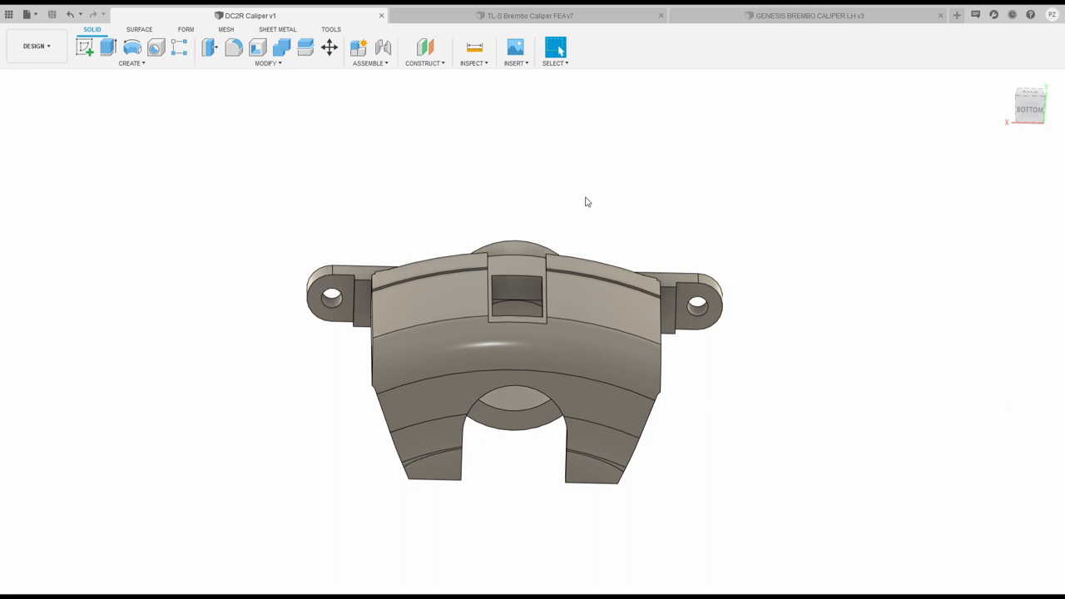
{"action": "mouse_move", "coordinate": [589, 215]}
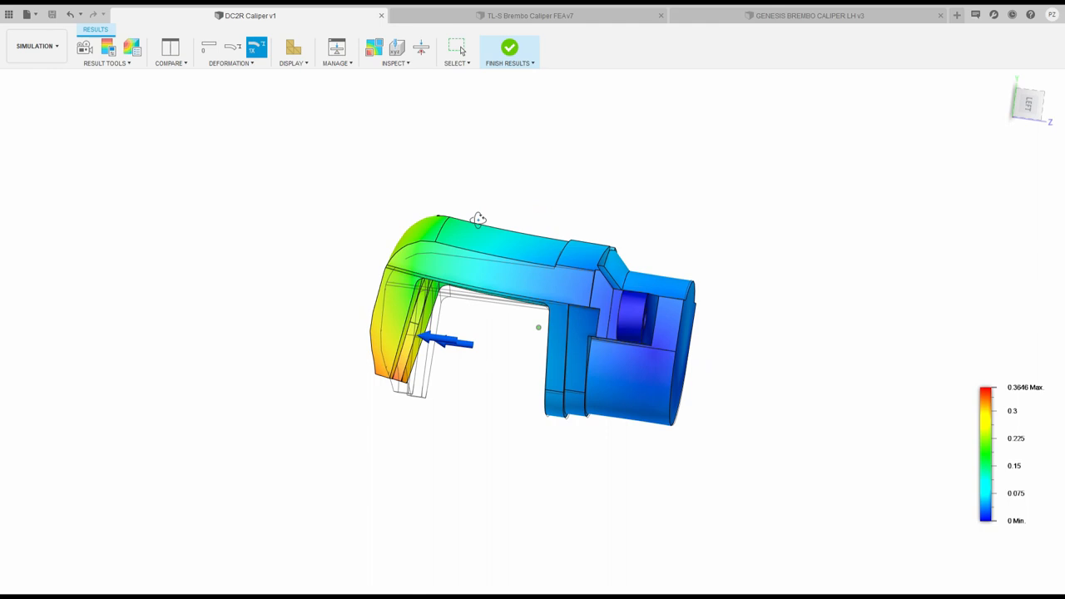
{"action": "left_click_drag", "start_coordinate": [479, 219], "coordinate": [445, 314]}
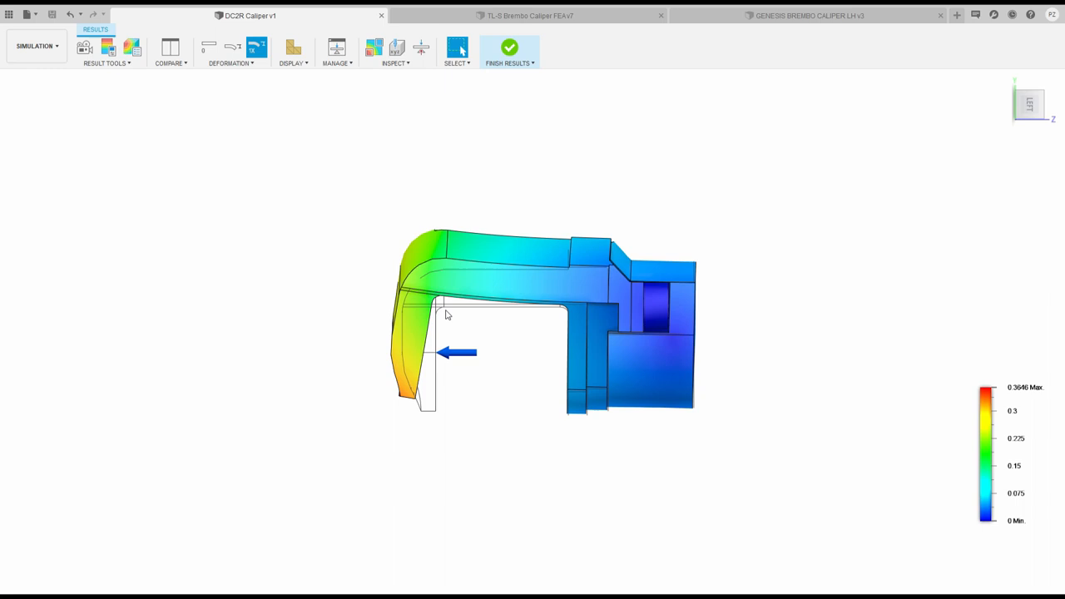
{"action": "mouse_move", "coordinate": [455, 393]}
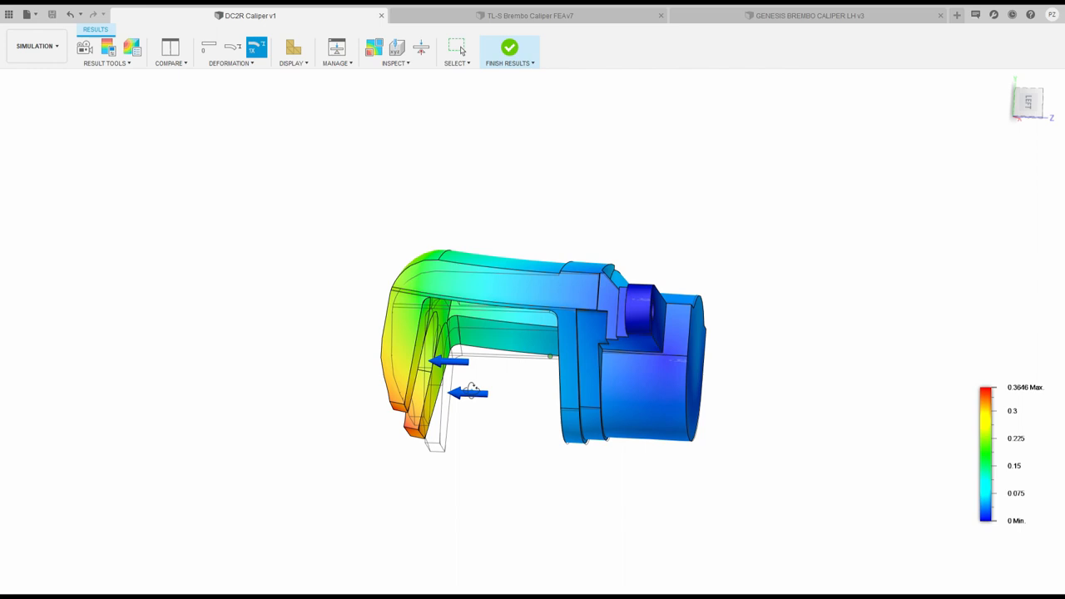
{"action": "left_click_drag", "start_coordinate": [541, 350], "coordinate": [549, 350]}
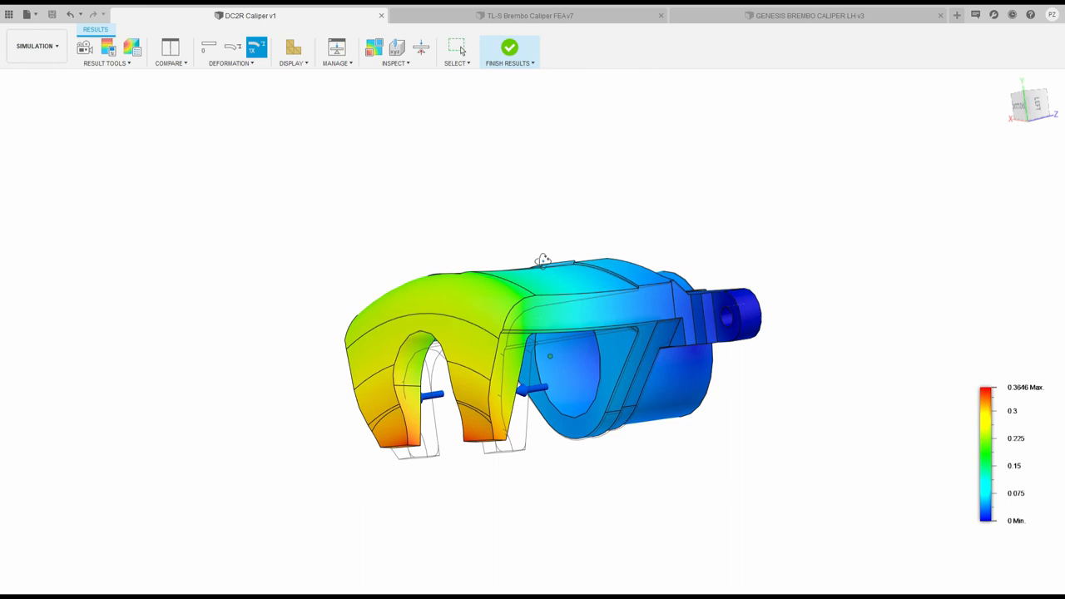
{"action": "left_click", "coordinate": [529, 15]}
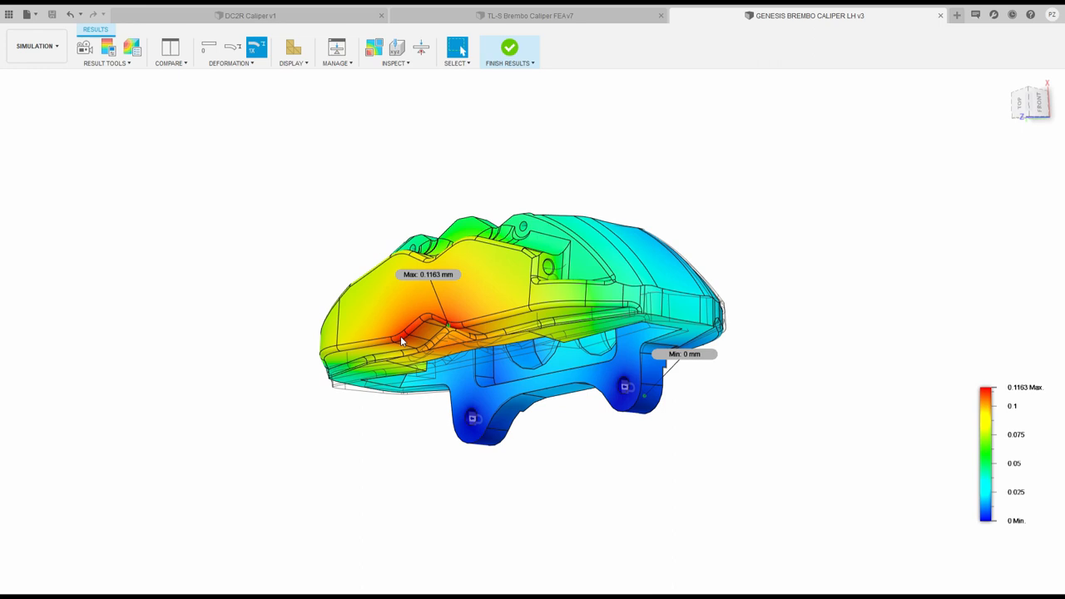
{"action": "left_click_drag", "start_coordinate": [400, 342], "coordinate": [458, 333]}
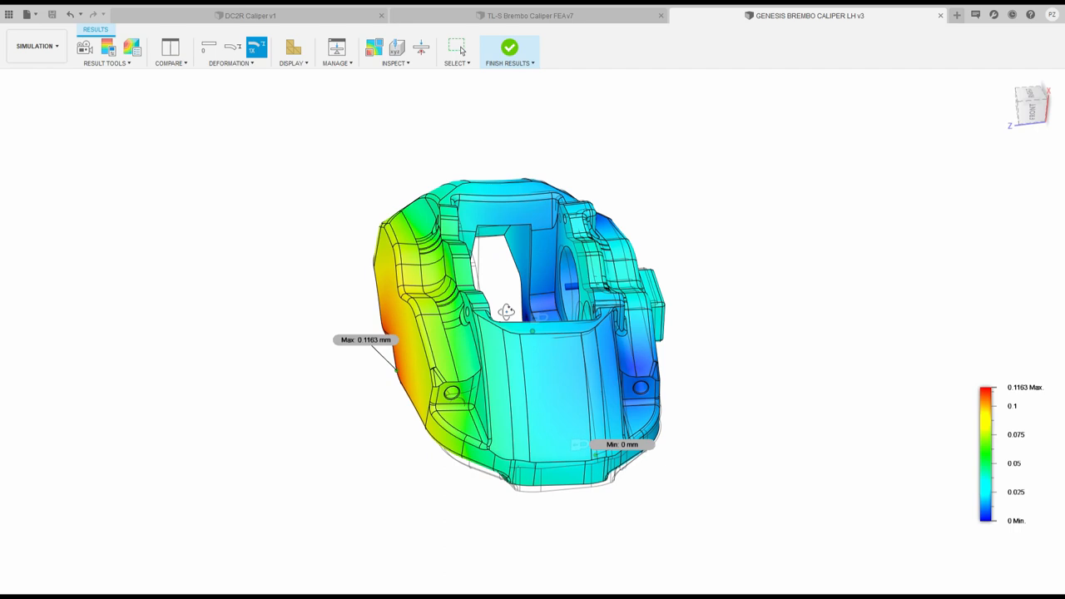
{"action": "left_click_drag", "start_coordinate": [508, 312], "coordinate": [520, 288]}
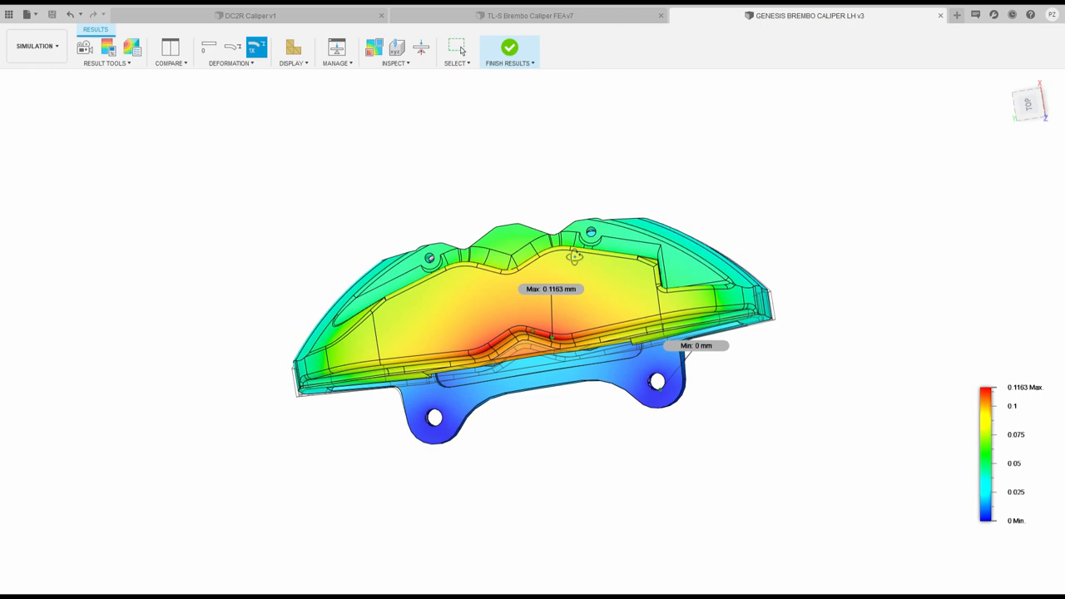
{"action": "left_click_drag", "start_coordinate": [532, 316], "coordinate": [549, 249]}
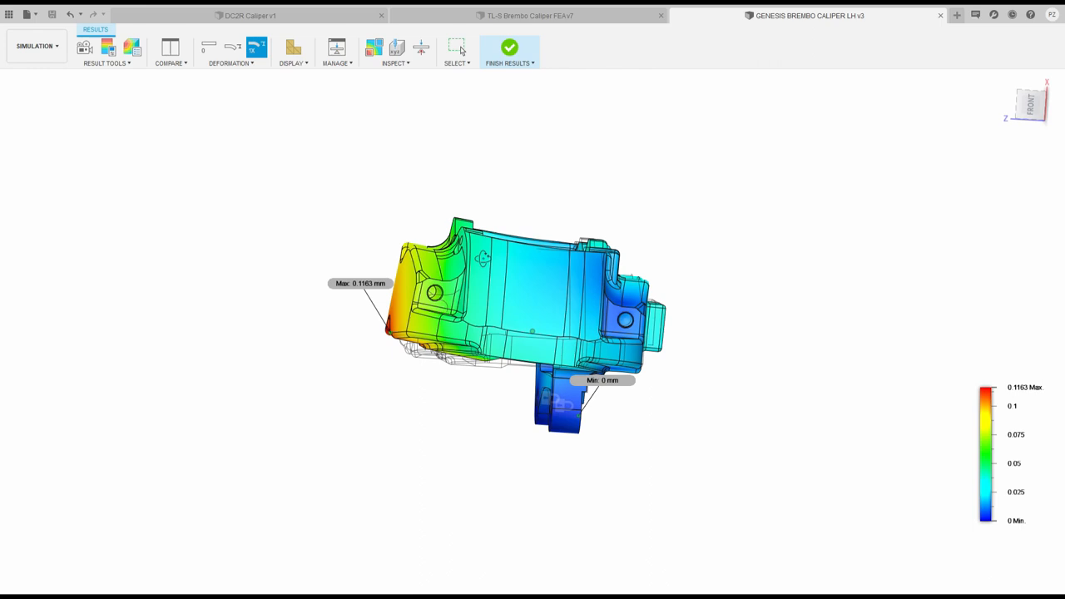
{"action": "left_click_drag", "start_coordinate": [533, 333], "coordinate": [533, 317]}
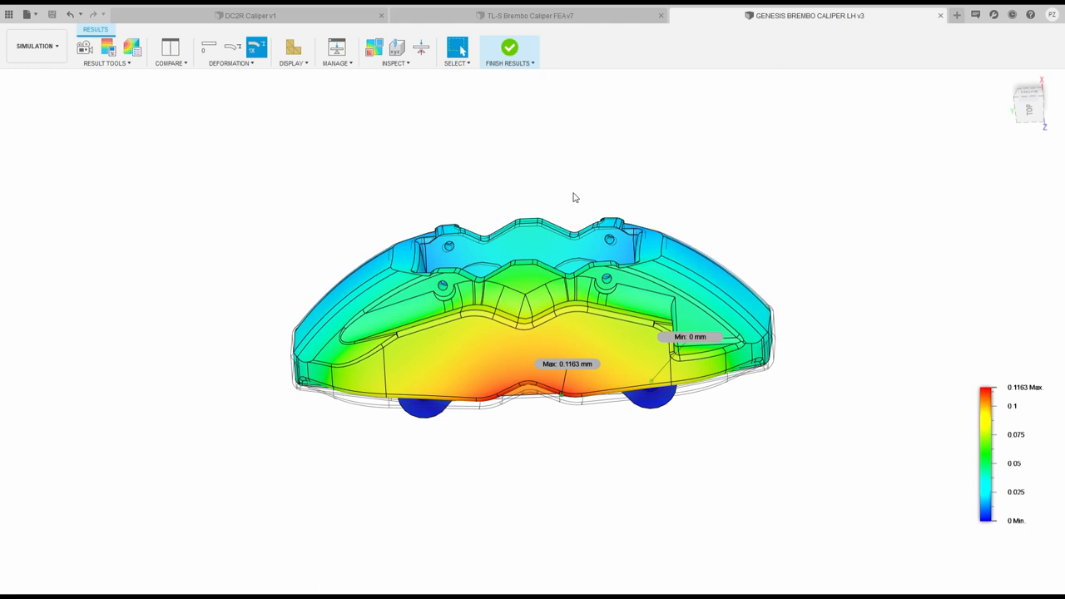
{"action": "left_click_drag", "start_coordinate": [573, 197], "coordinate": [548, 186]}
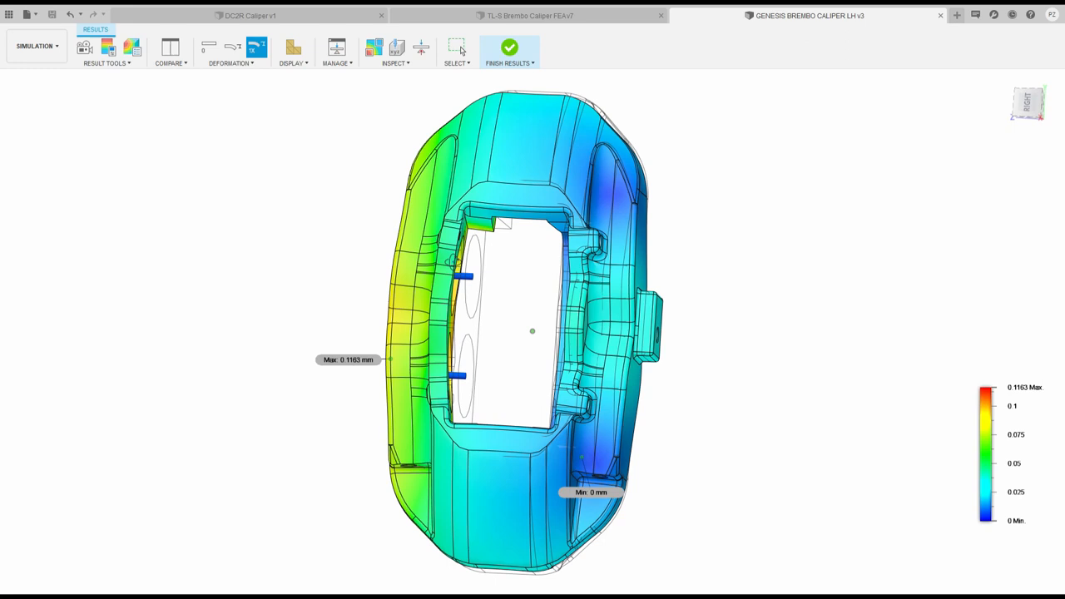
{"action": "left_click_drag", "start_coordinate": [532, 333], "coordinate": [549, 299]}
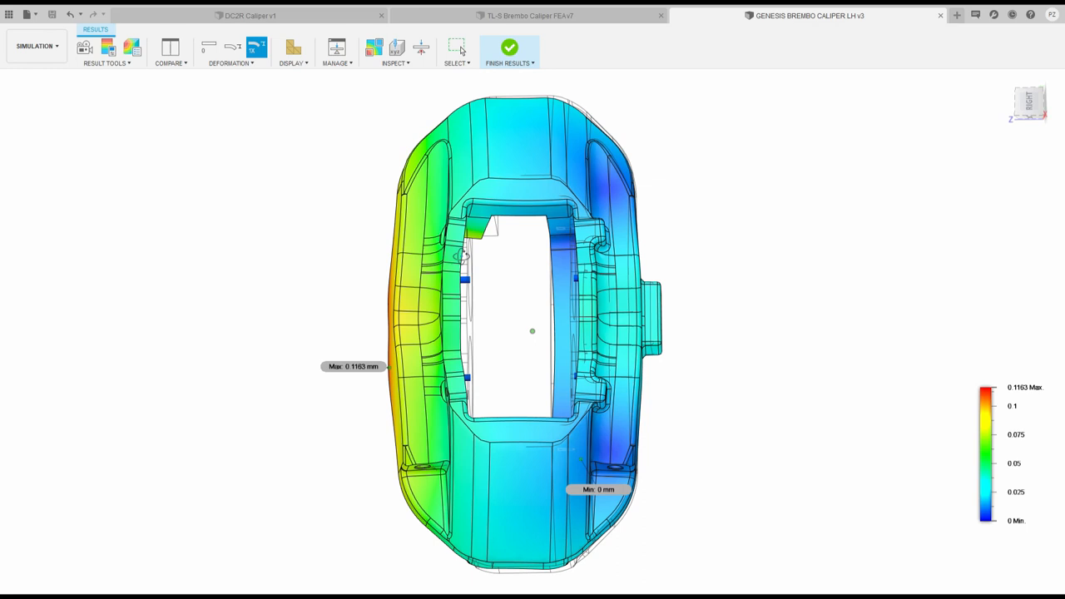
{"action": "left_click_drag", "start_coordinate": [532, 333], "coordinate": [549, 308]}
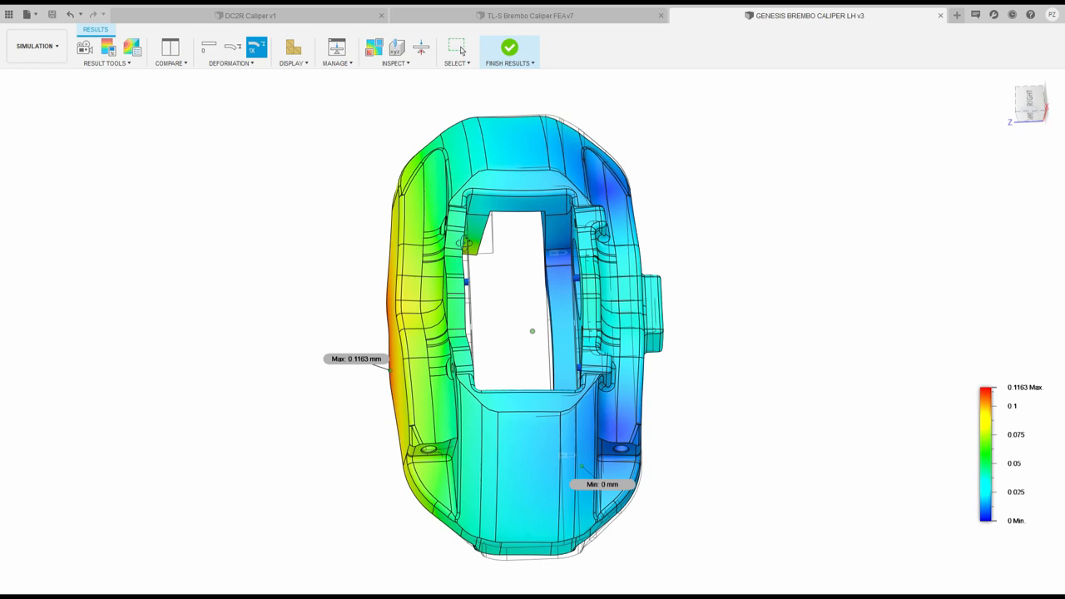
{"action": "left_click_drag", "start_coordinate": [532, 333], "coordinate": [515, 191]}
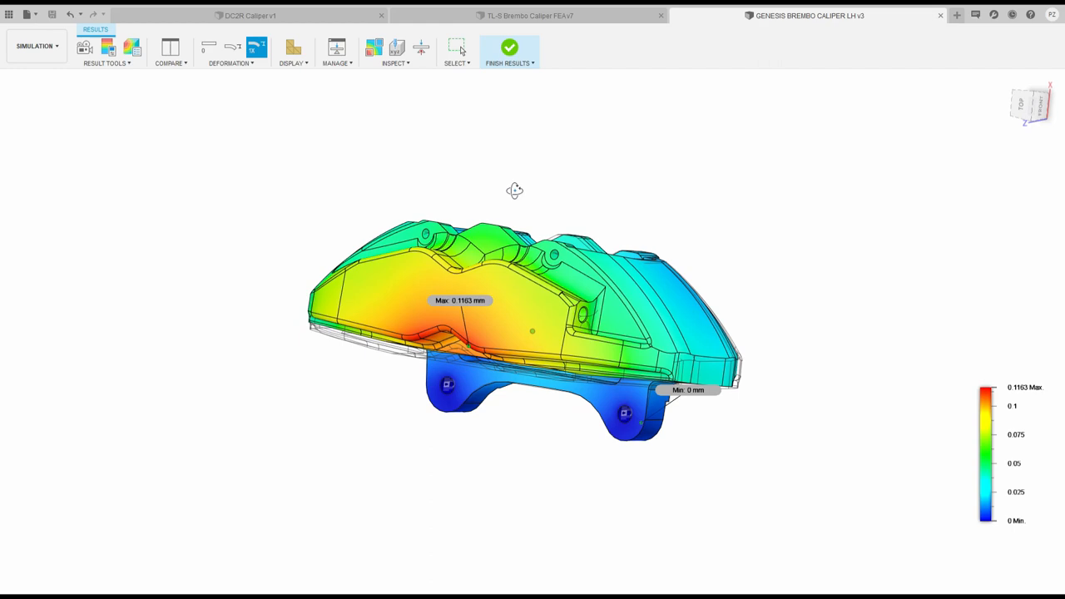
{"action": "left_click_drag", "start_coordinate": [533, 324], "coordinate": [556, 242]}
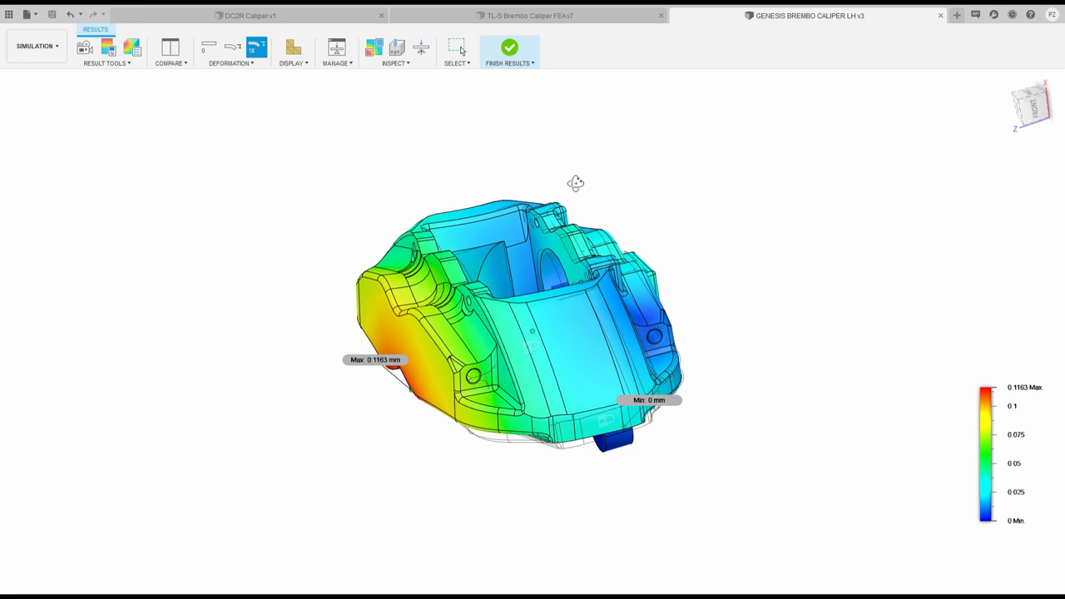
{"action": "left_click_drag", "start_coordinate": [576, 184], "coordinate": [644, 190]}
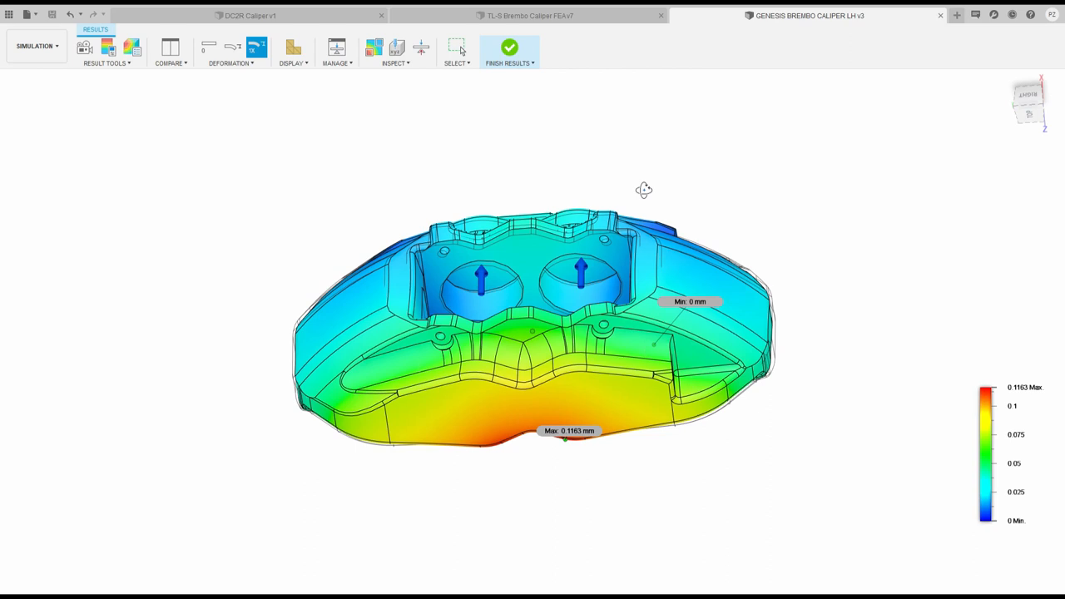